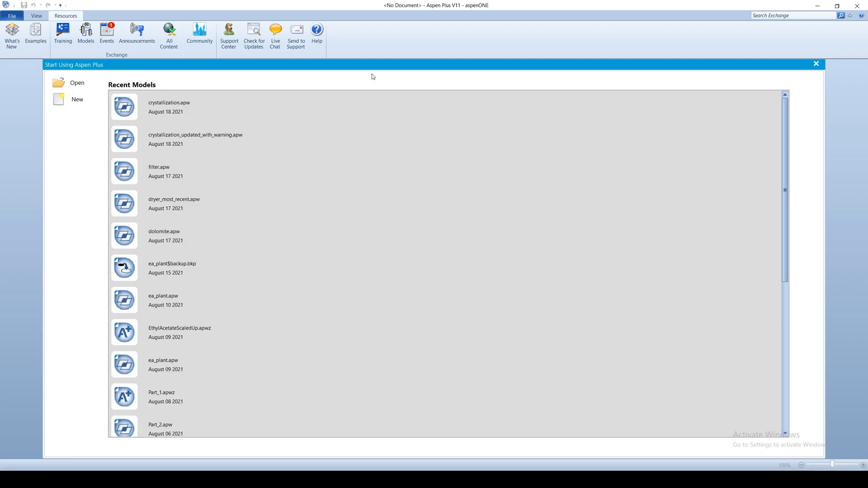
Step: Create a new simulation from the Installed Templates Solids with Metric Units template
click(77, 99)
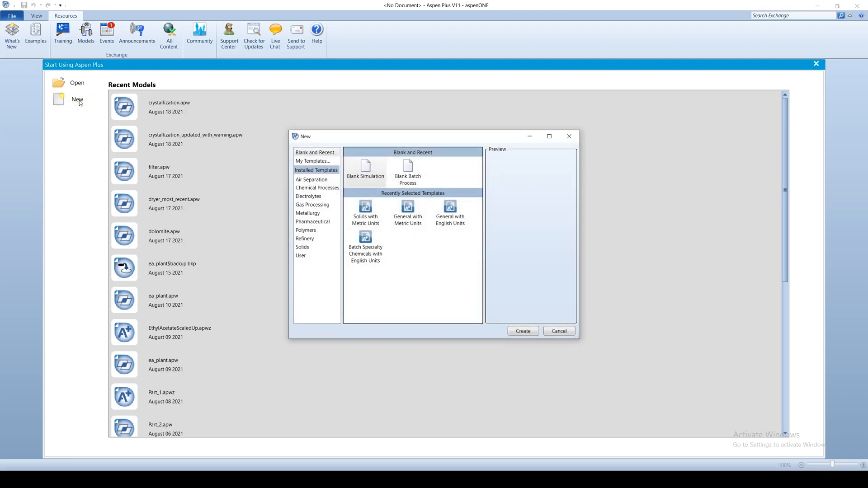
click(364, 211)
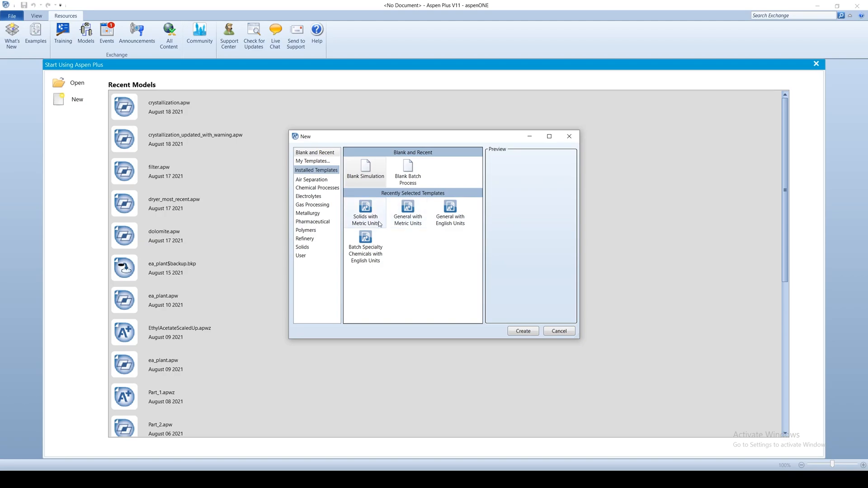
click(521, 331)
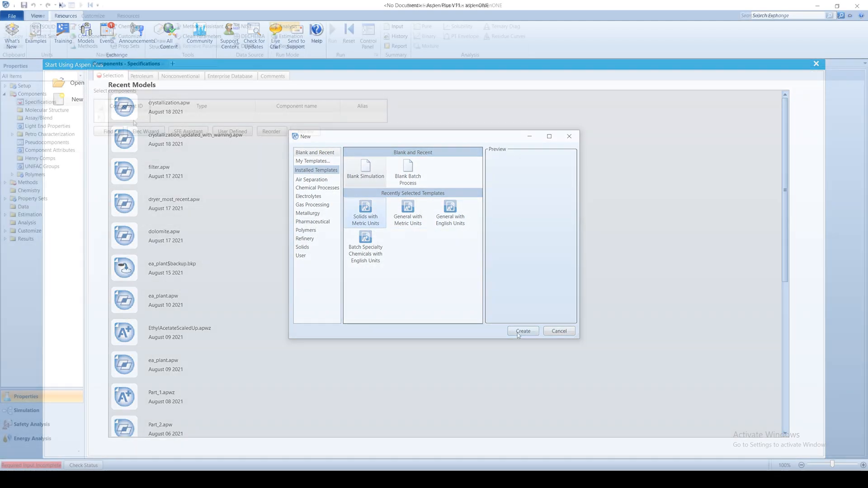
Step: Enter WATER and COPPER-SULFATE components with SOLIDS base method and run the property analysis
click(522, 331)
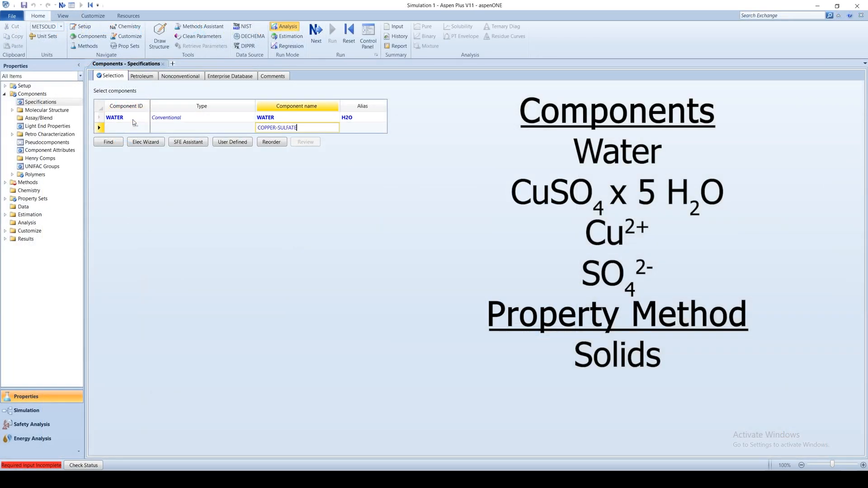
key(enter)
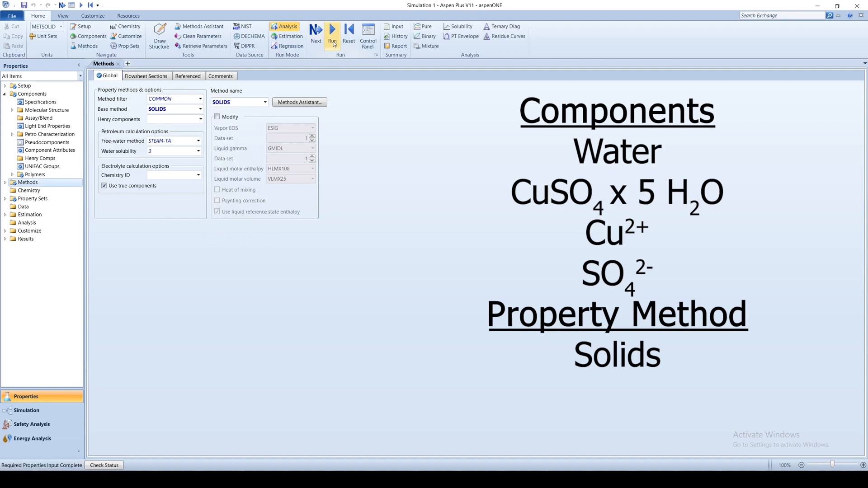
click(332, 35)
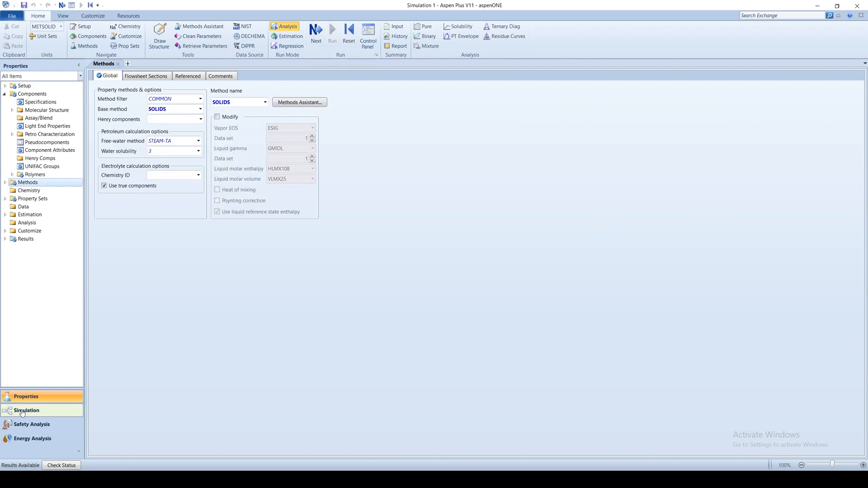
Step: Place a crystallizer from the Solids palette connected to INLET and OUTLET material streams
click(26, 410)
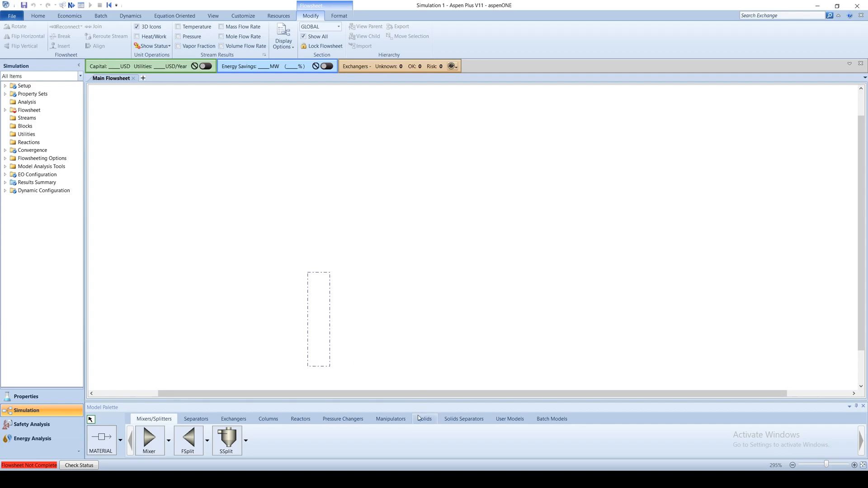
click(424, 418)
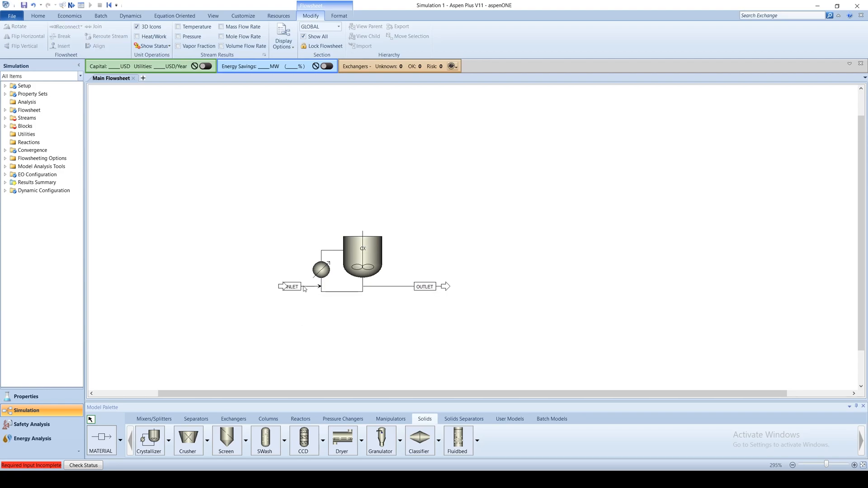
Step: Specify INLET at 103.62 °C, 1 bar with mass flows 432 water, 114.63 Cu++, 173.293 SO4-- kg/hr
double_click(289, 286)
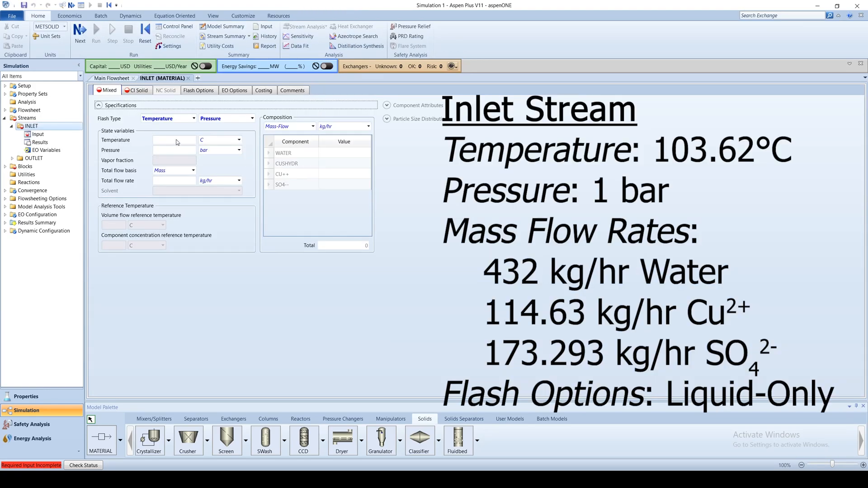
text(103.62)
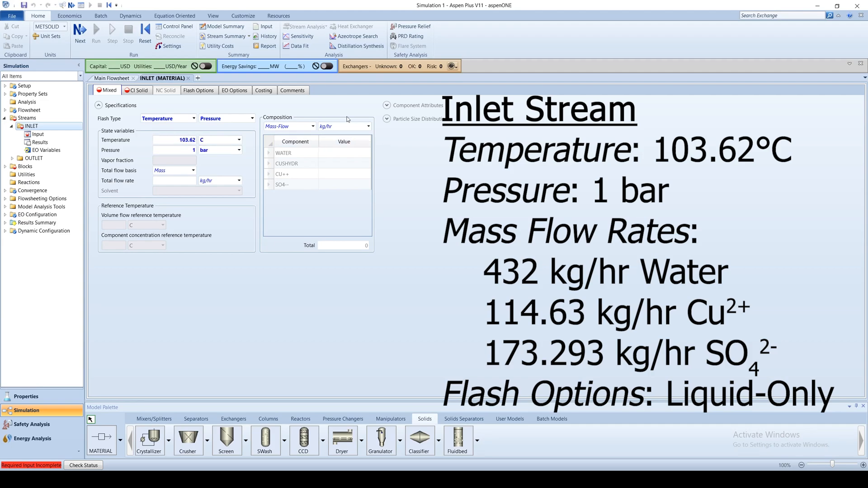
text(432)
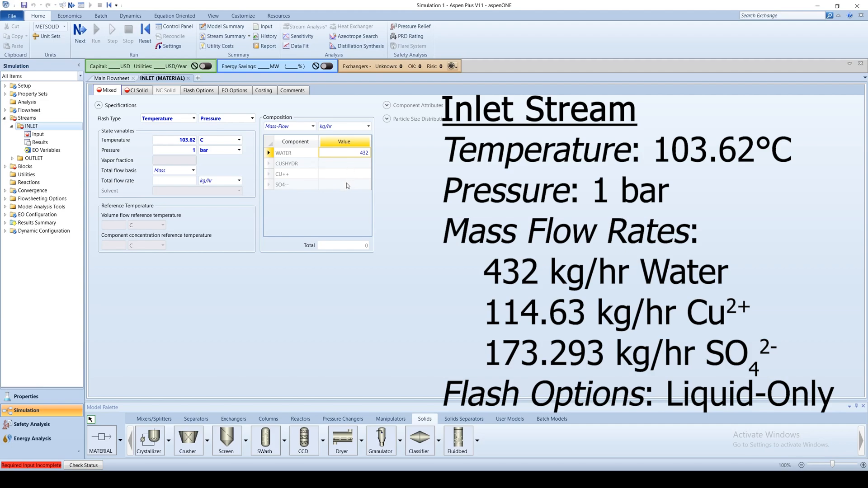
click(344, 173)
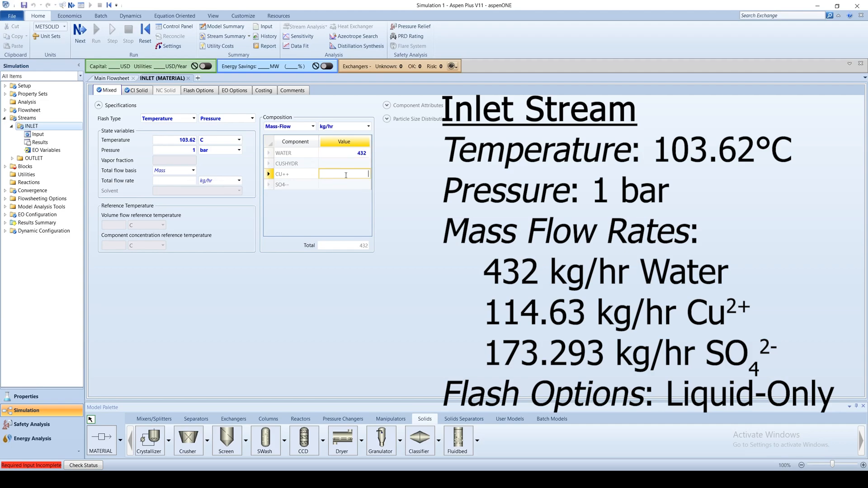
text(114.63)
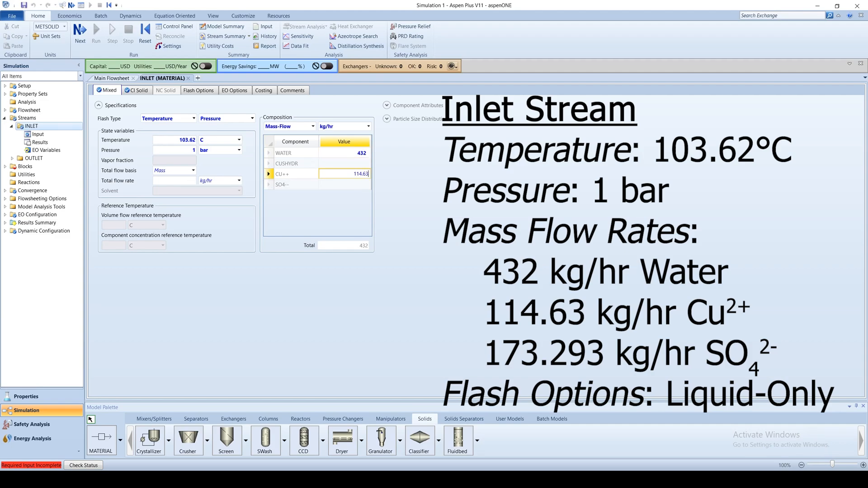
text(173.293)
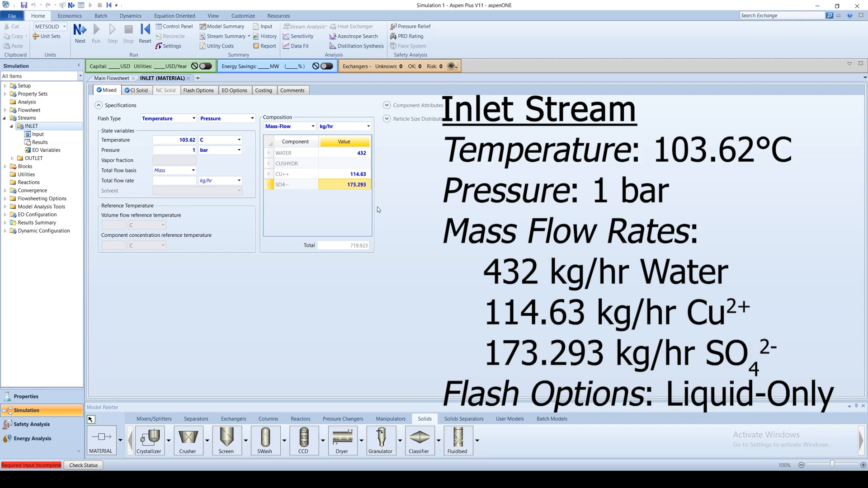
mouse_move(104, 124)
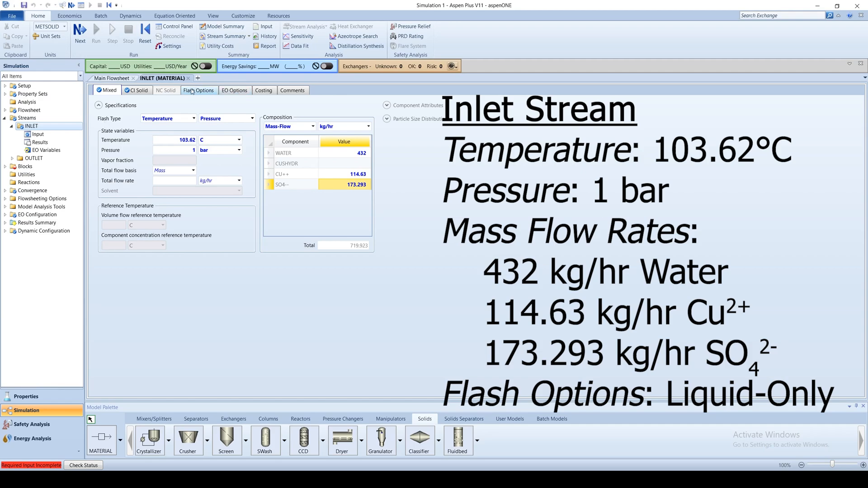
Step: Check the INLET stream's valid phases under Flash Options and return to the main flowsheet
click(199, 91)
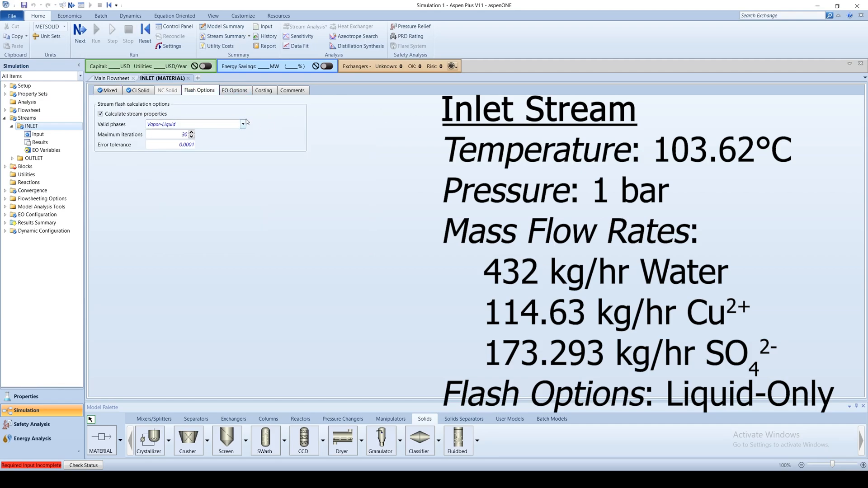
click(242, 123)
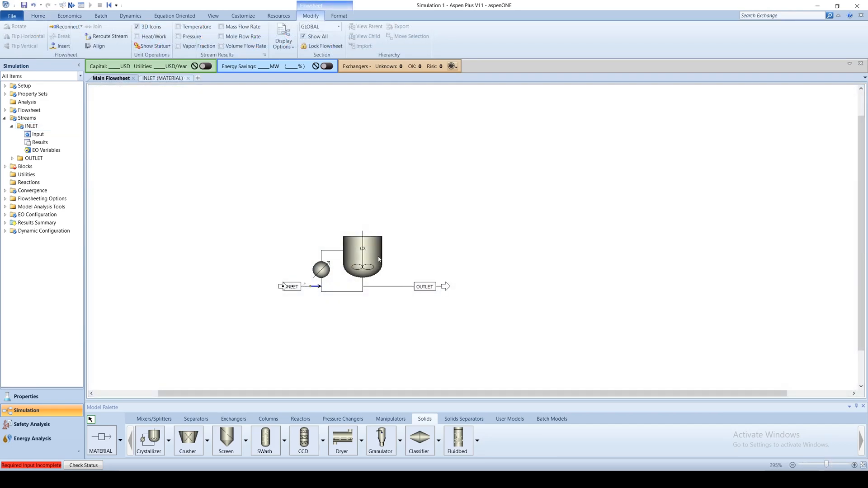
Step: Bring up the CX crystallizer specifications and choose temperature as the first operating condition
click(12, 167)
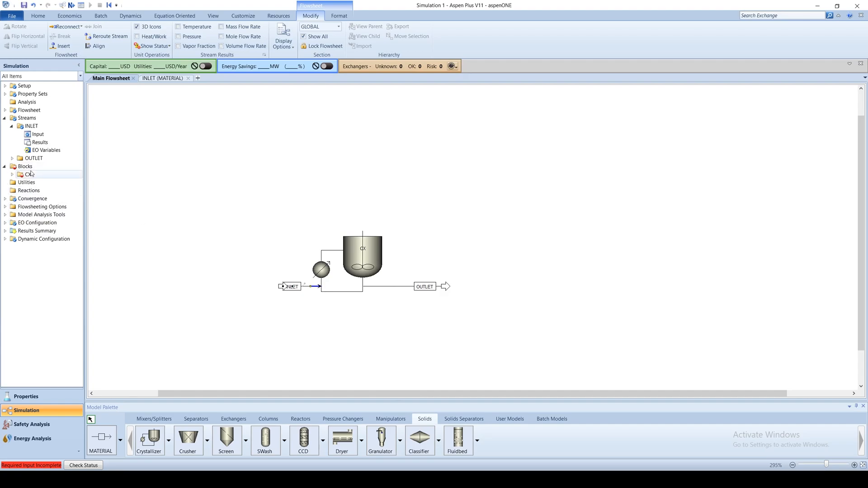
double_click(28, 175)
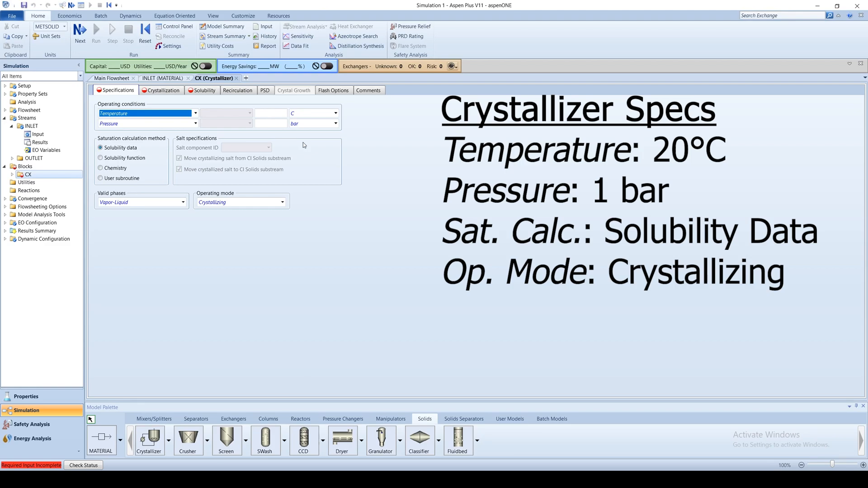
click(195, 114)
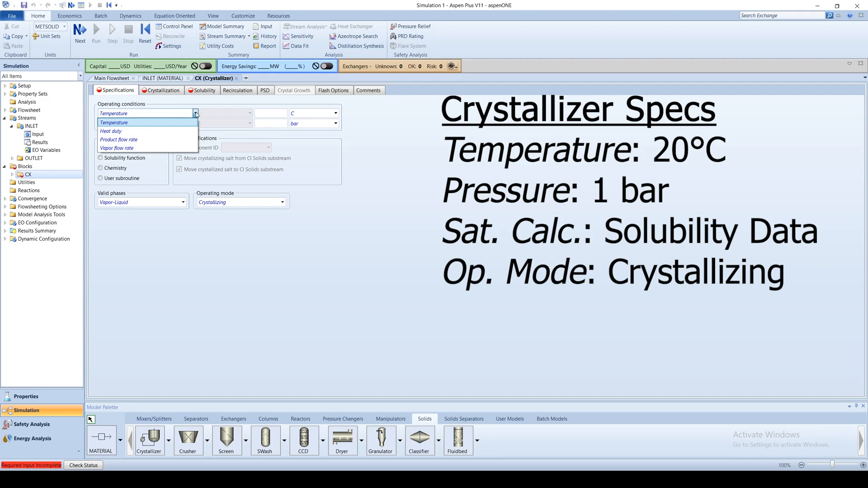
mouse_move(317, 164)
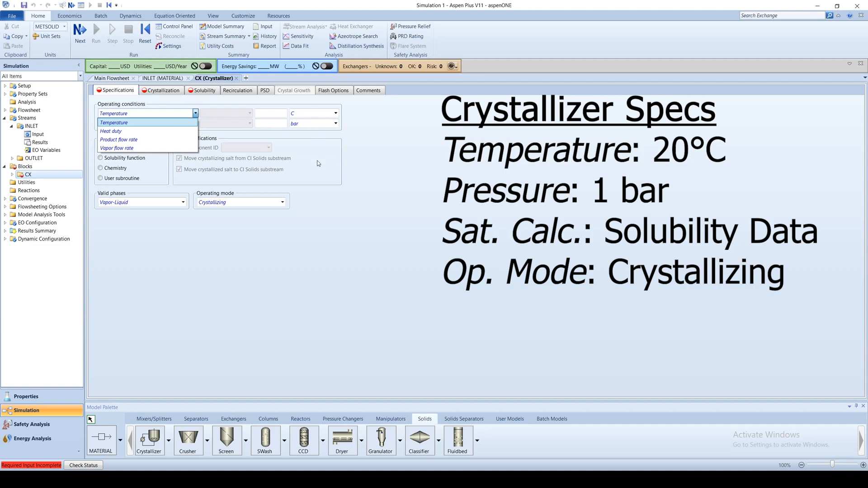
click(114, 122)
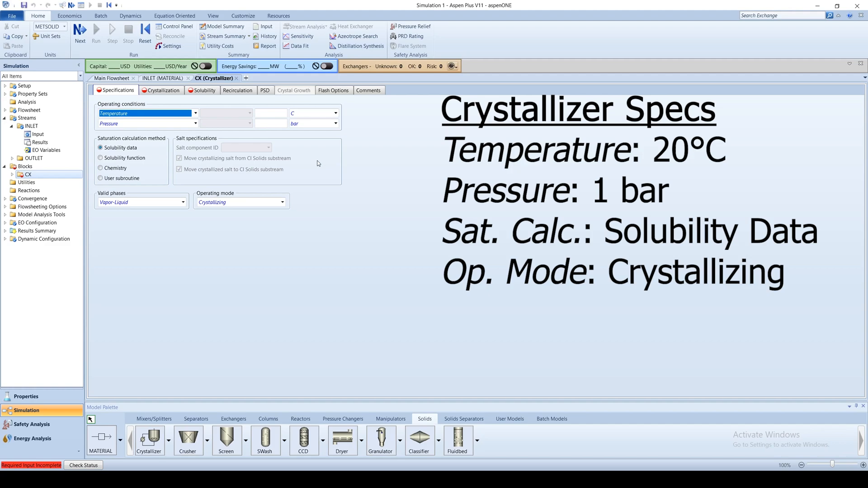
Step: Set the crystallizer to 20 °C and 1 bar with solubility-data saturation in Crystallizing mode
click(270, 113)
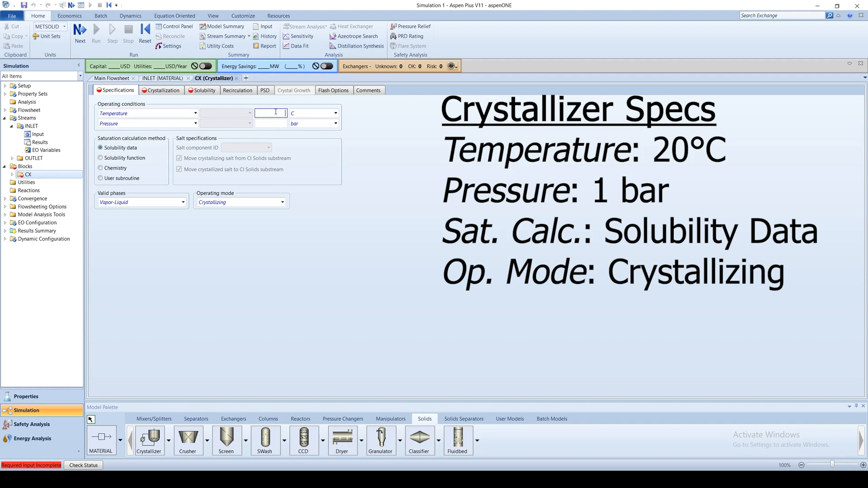
text(20)
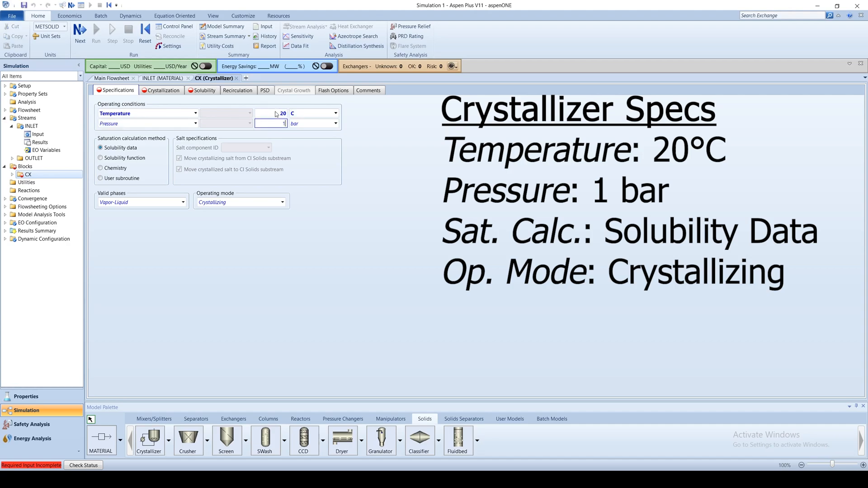
text(1)
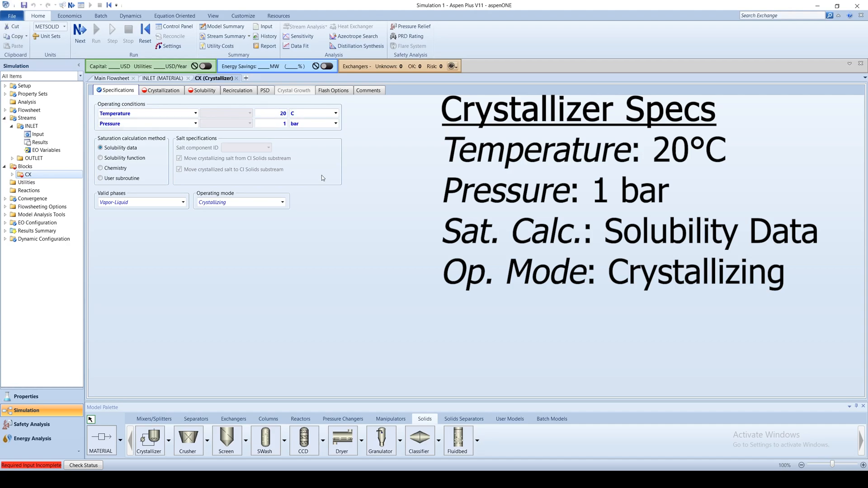
mouse_move(273, 210)
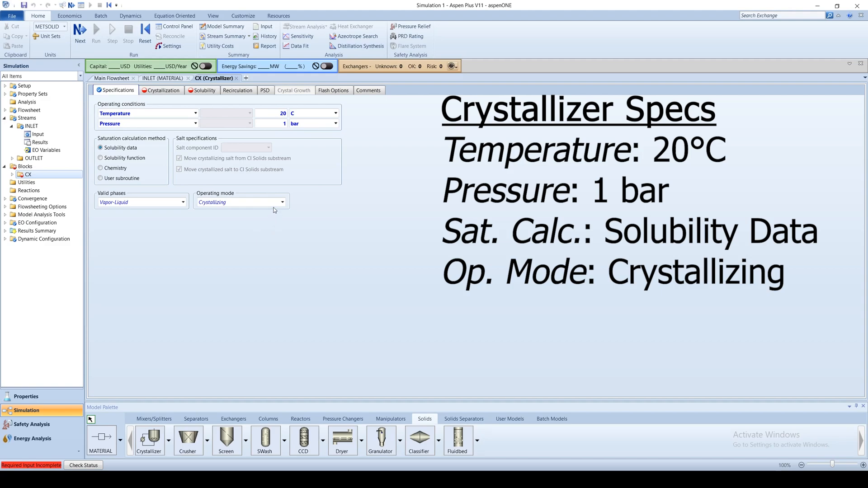
click(281, 202)
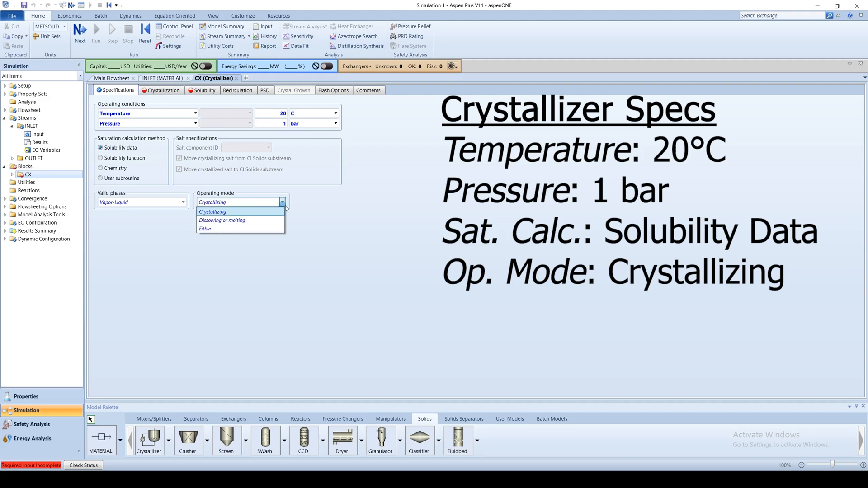
click(211, 211)
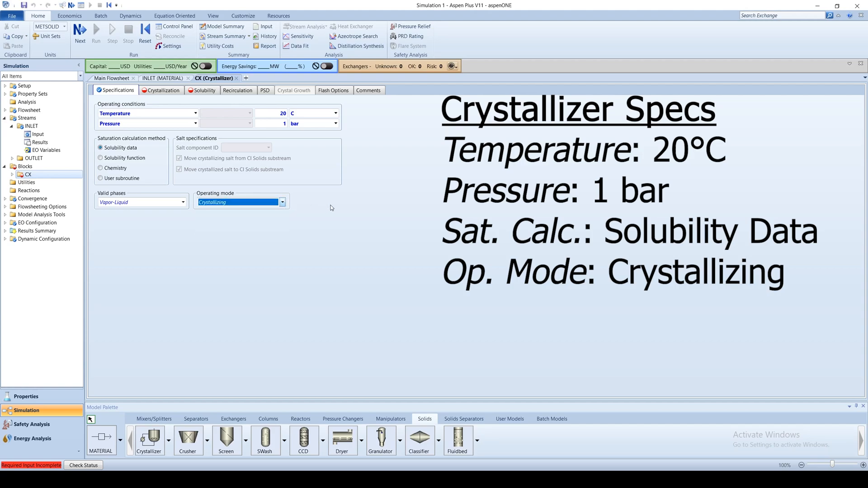
Step: Add reactants CU++ (-1), SO4-- (-1), WATER (-5) forming crystal product CUSHYDR (CIPSD) with coefficient 1
click(164, 91)
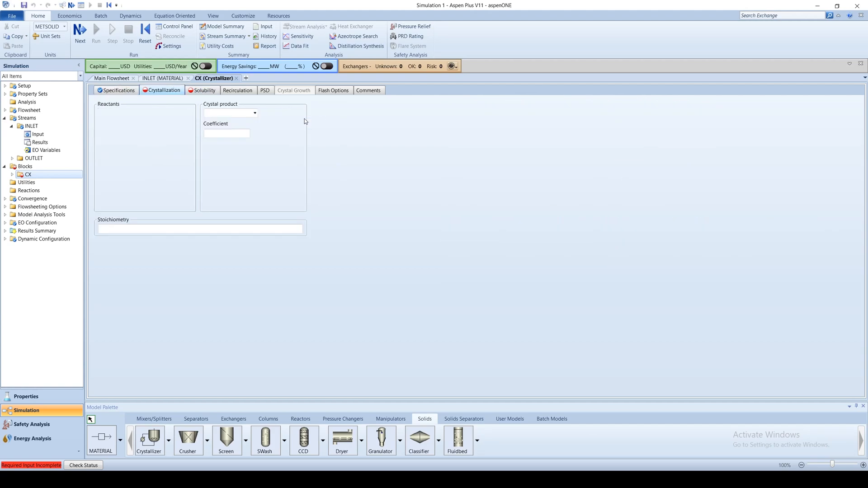
click(139, 122)
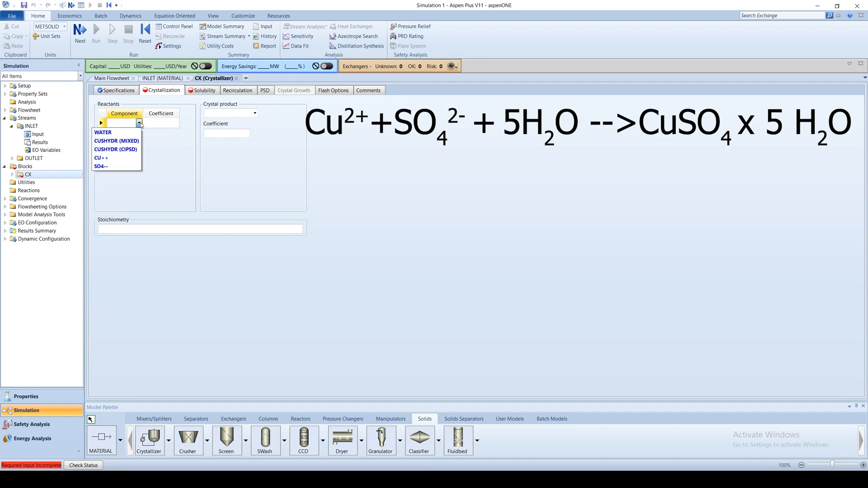
click(101, 158)
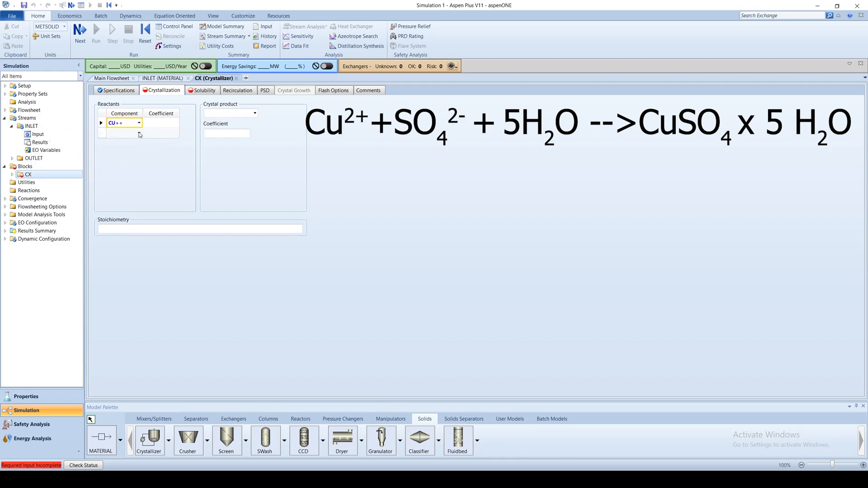
click(139, 133)
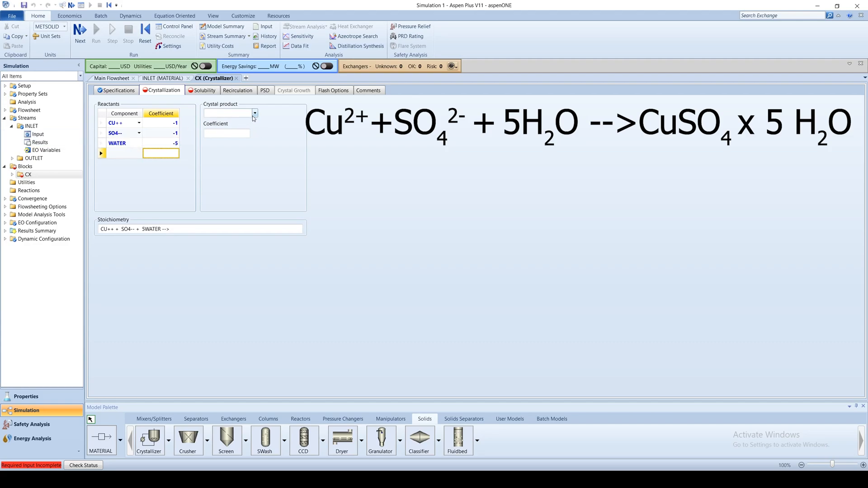
click(254, 113)
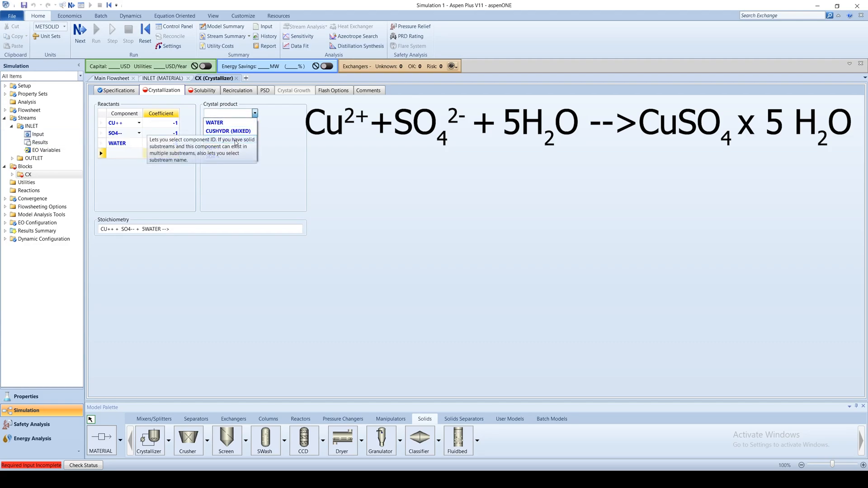
click(227, 123)
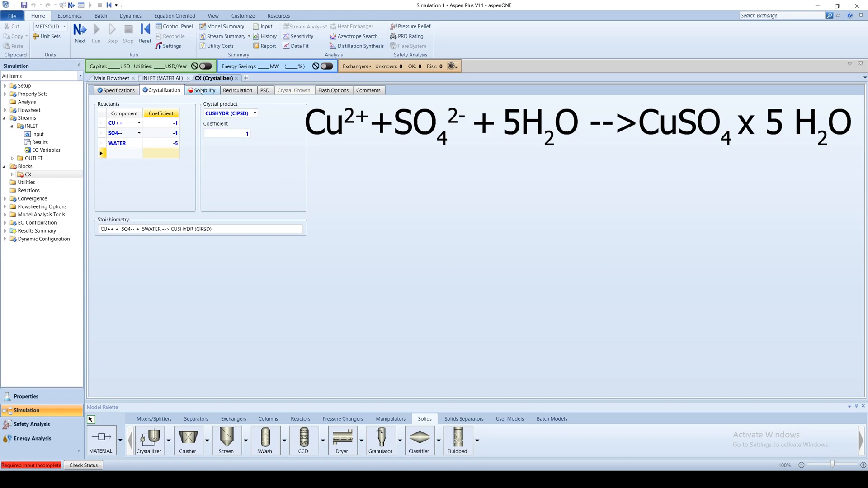
Step: Fill the solubility table with temperatures 0–100 °C and concentrations 143–754 g/L
click(205, 90)
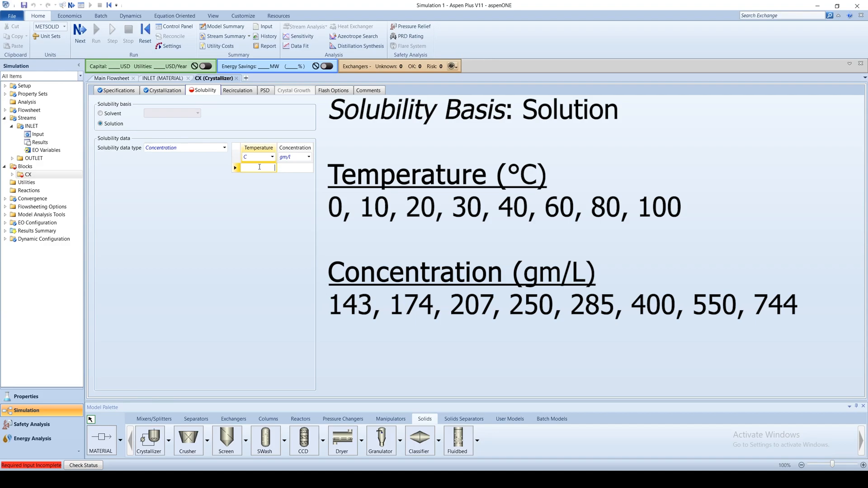
text(0)
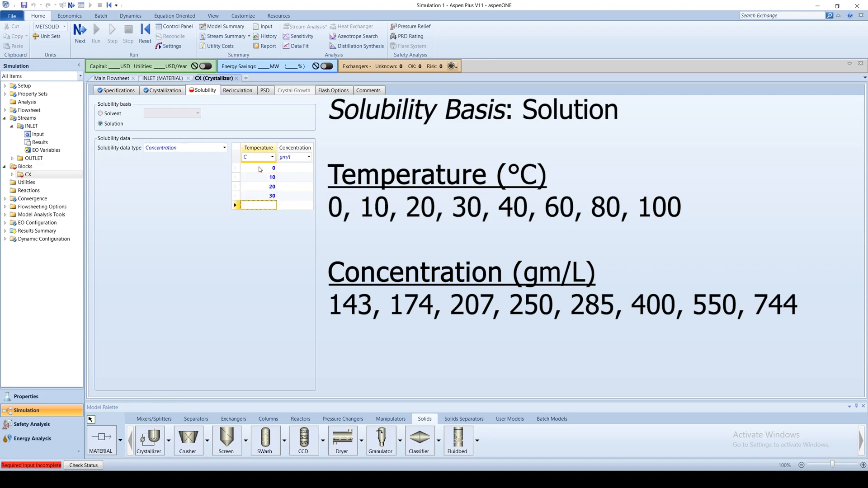
text(80)
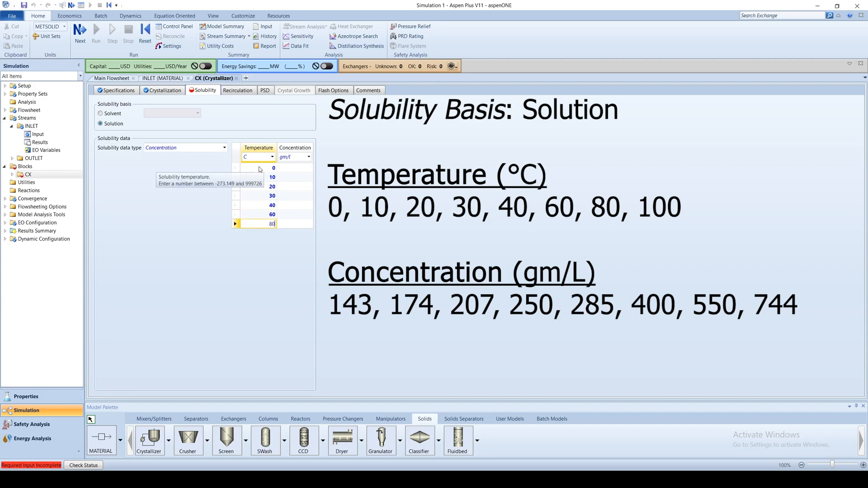
text(100)
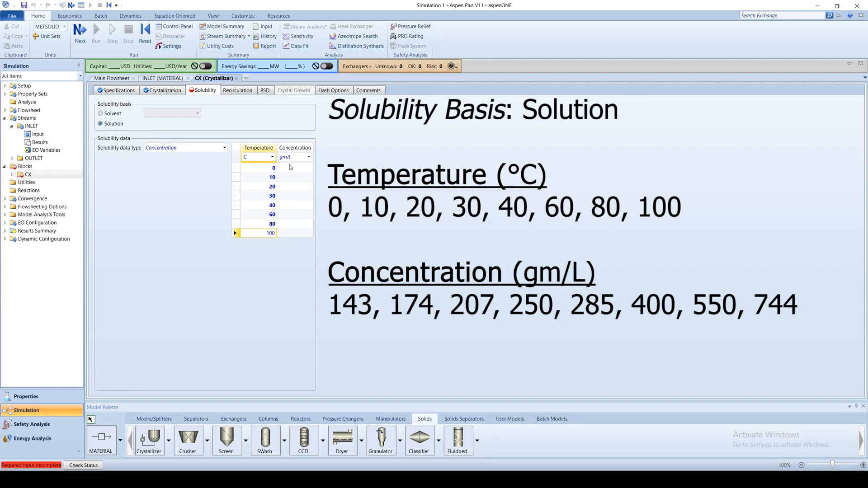
click(295, 167)
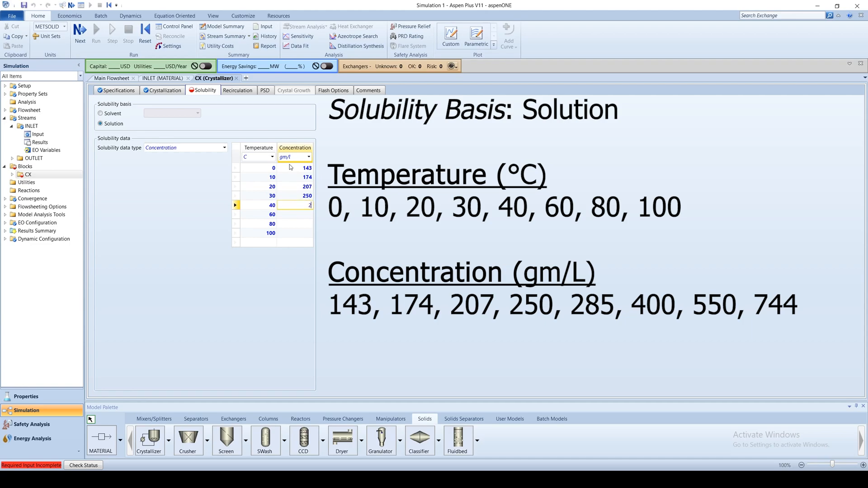
text(285)
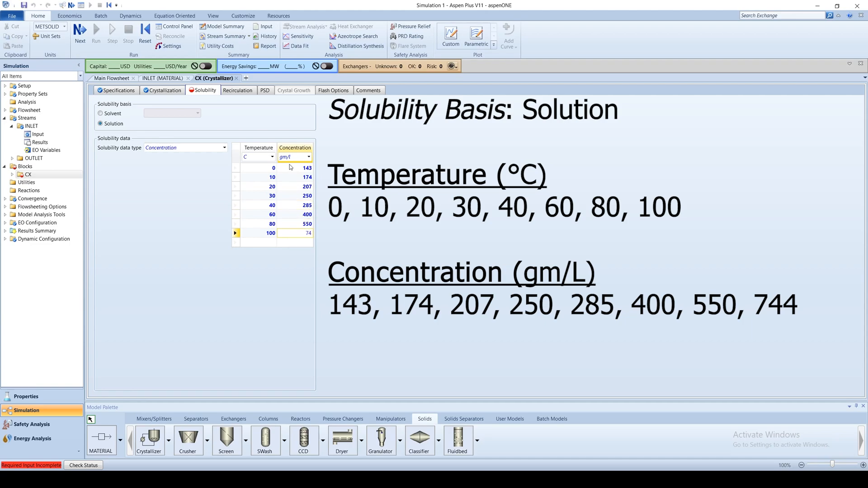
text(754)
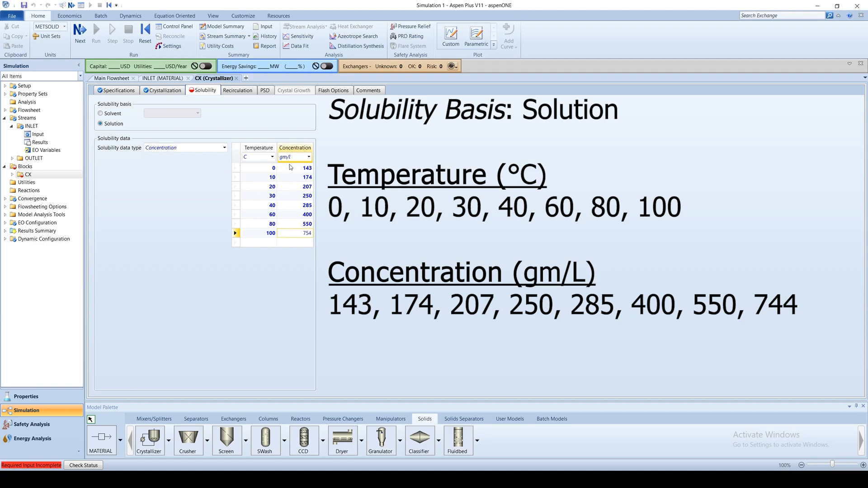
Step: Run the simulation to completion, finishing with the Simulation Warnings dialog
click(95, 29)
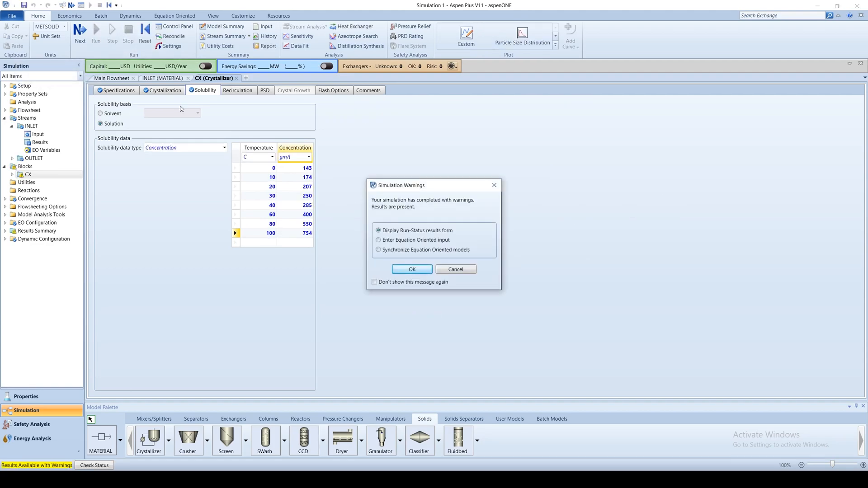